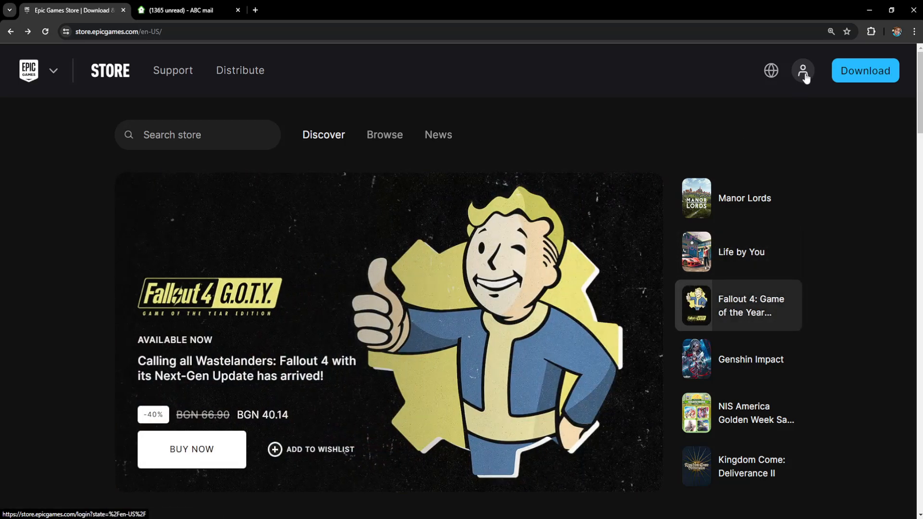
Bring up the Epic Games sign-in page and choose the saved mailbox address.
{"action": "left_click", "coordinate": [803, 70]}
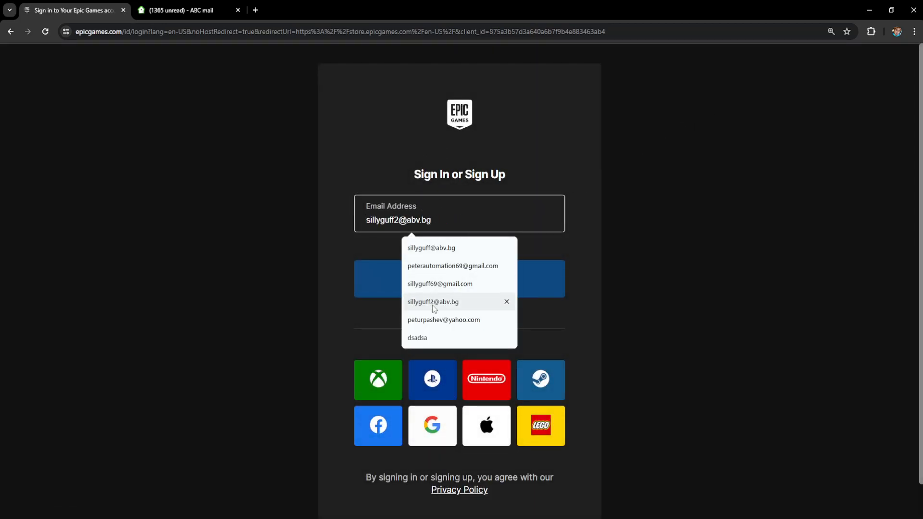
{"action": "left_click", "coordinate": [432, 301]}
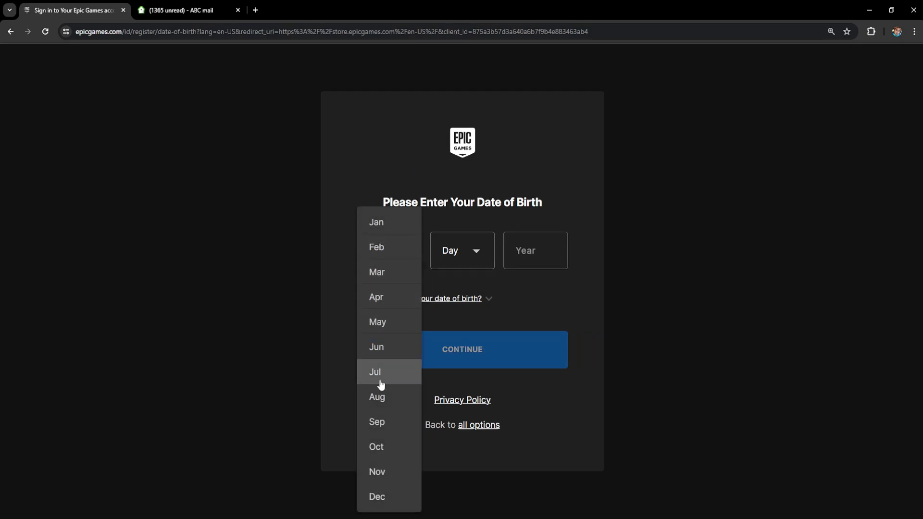
{"action": "left_click", "coordinate": [375, 372]}
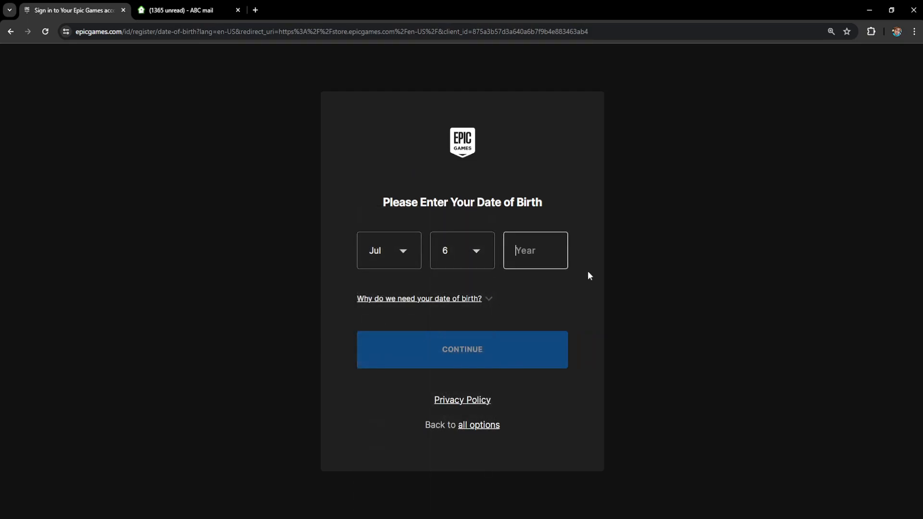
{"action": "type", "text": "1997"}
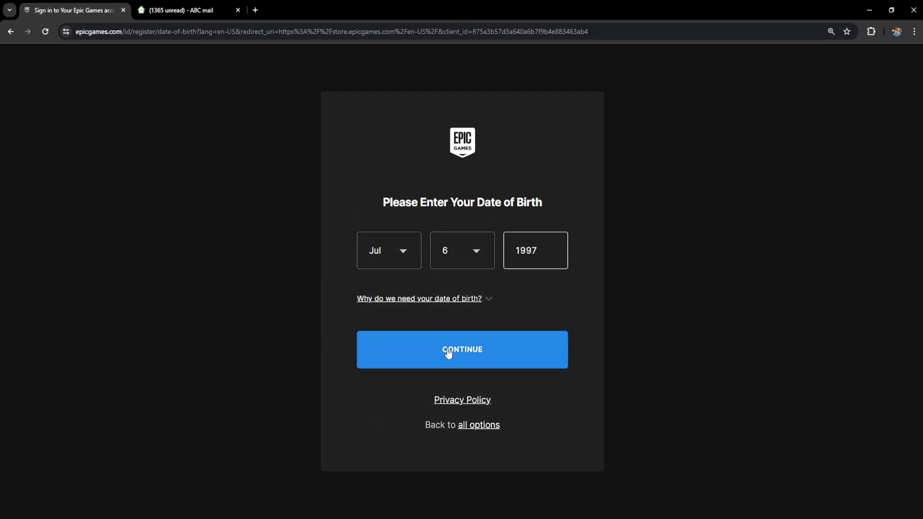
{"action": "left_click", "coordinate": [462, 350]}
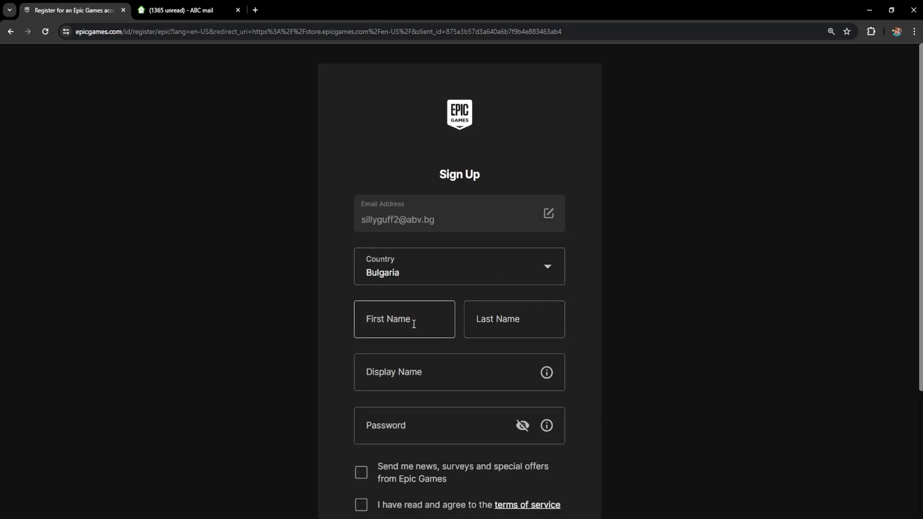
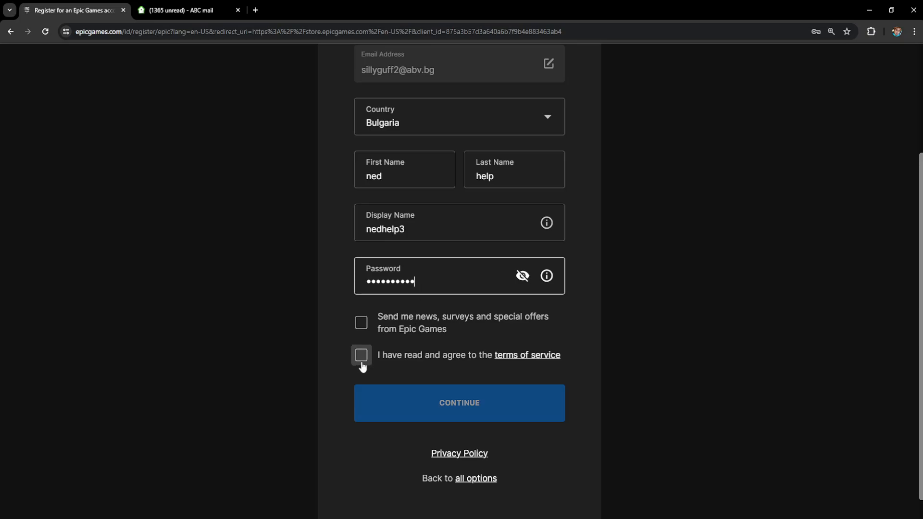
Fill in name, display name and password, accept the terms, submit, then switch to the ABV mailbox.
{"action": "left_click", "coordinate": [361, 355]}
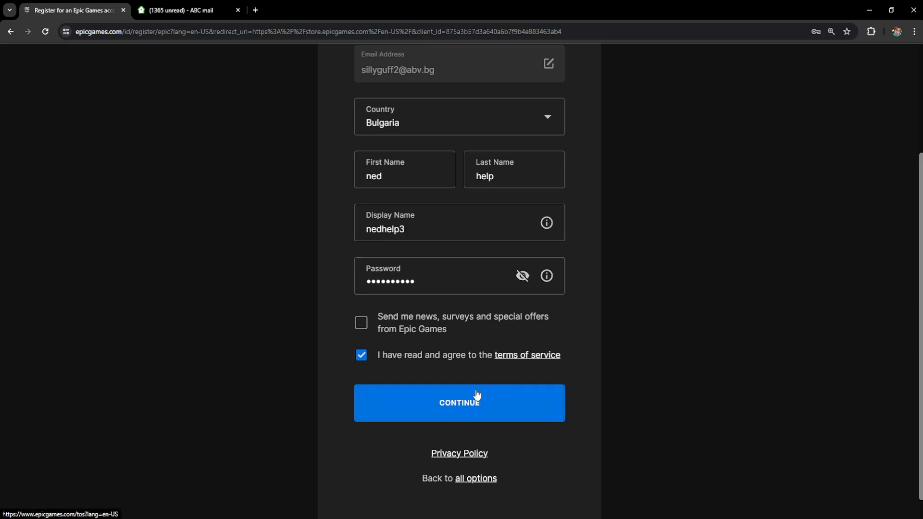
{"action": "left_click", "coordinate": [459, 403]}
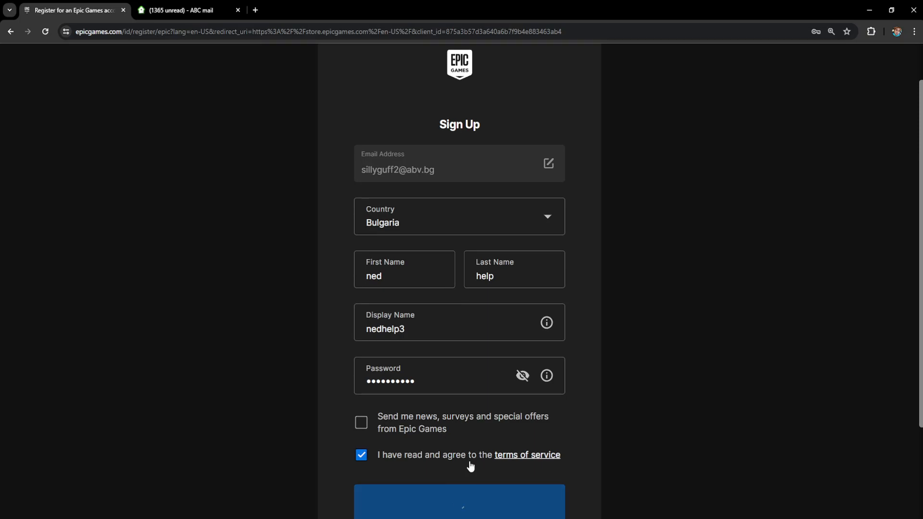
{"action": "left_click", "coordinate": [459, 506]}
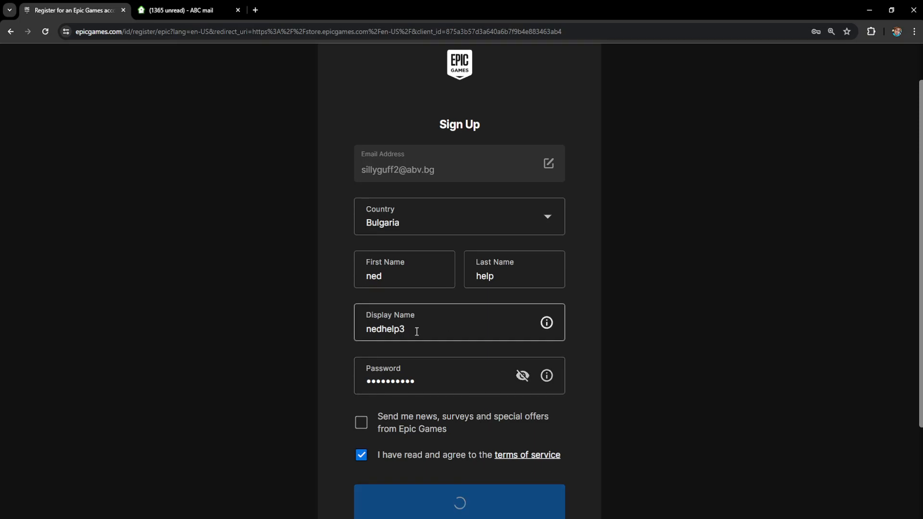
{"action": "left_click", "coordinate": [460, 504]}
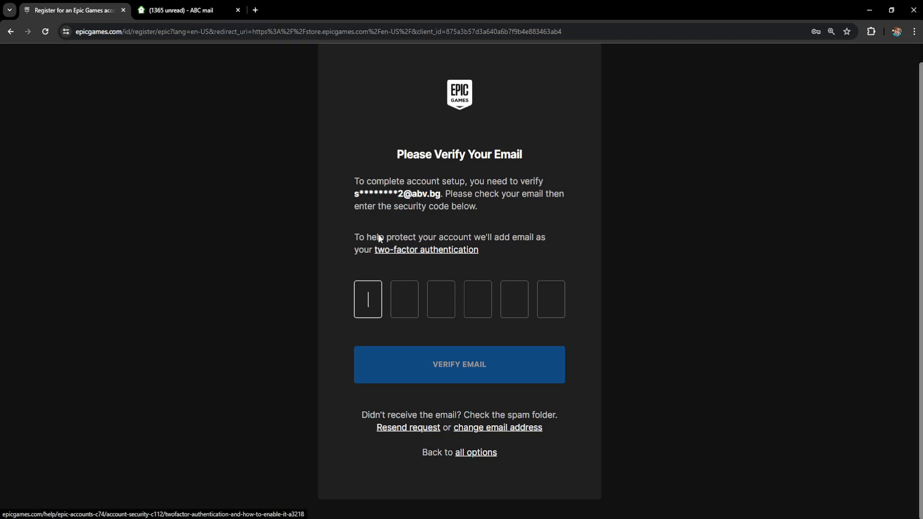
{"action": "mouse_move", "coordinate": [188, 4]}
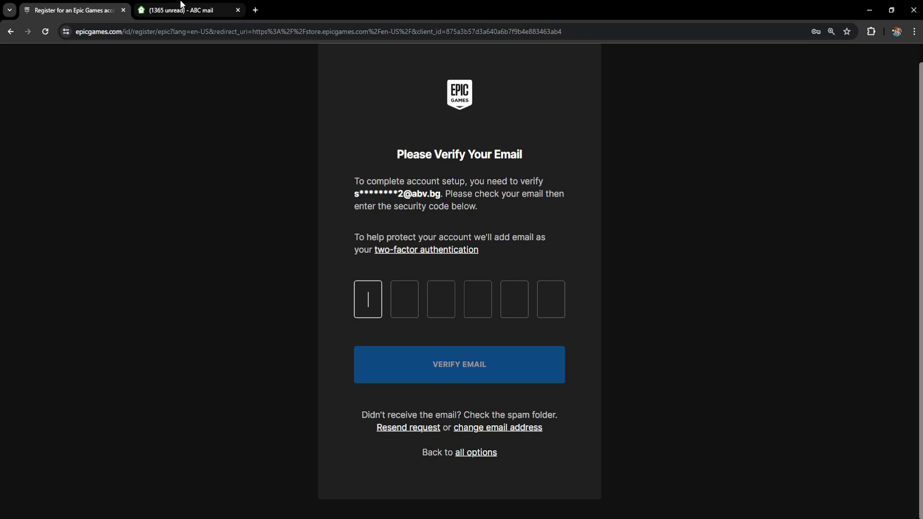
{"action": "left_click", "coordinate": [184, 10]}
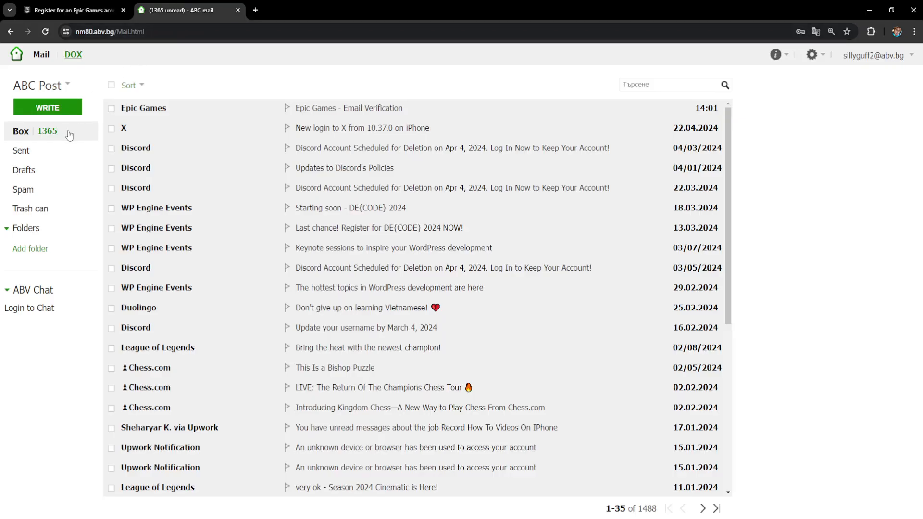
{"action": "right_click", "coordinate": [357, 191]}
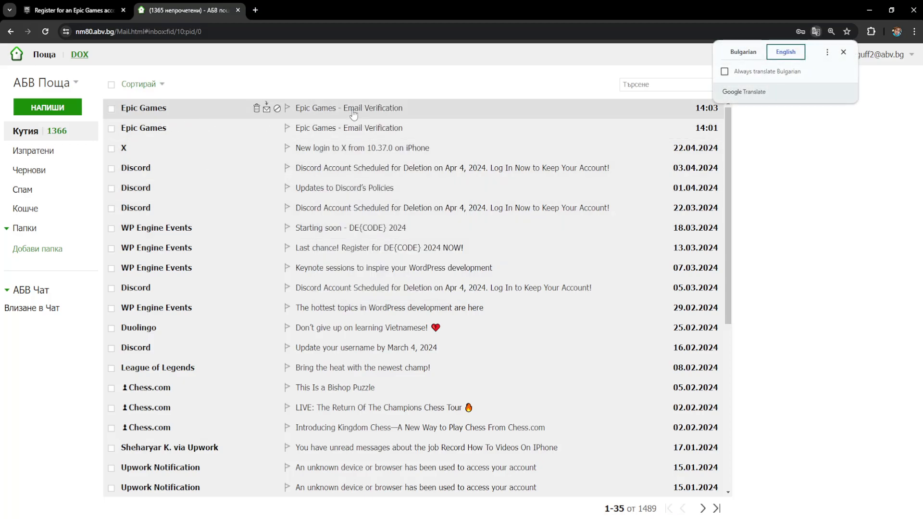
{"action": "left_click", "coordinate": [348, 108]}
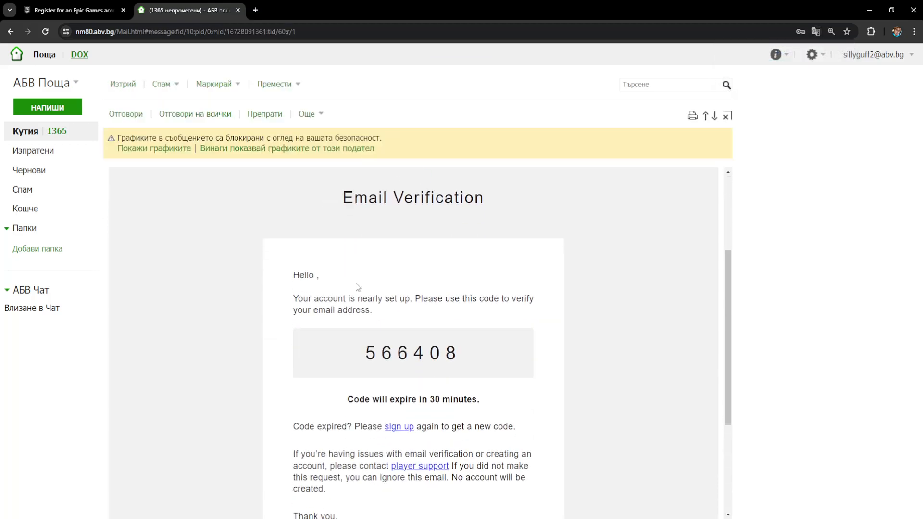
{"action": "right_click", "coordinate": [412, 353]}
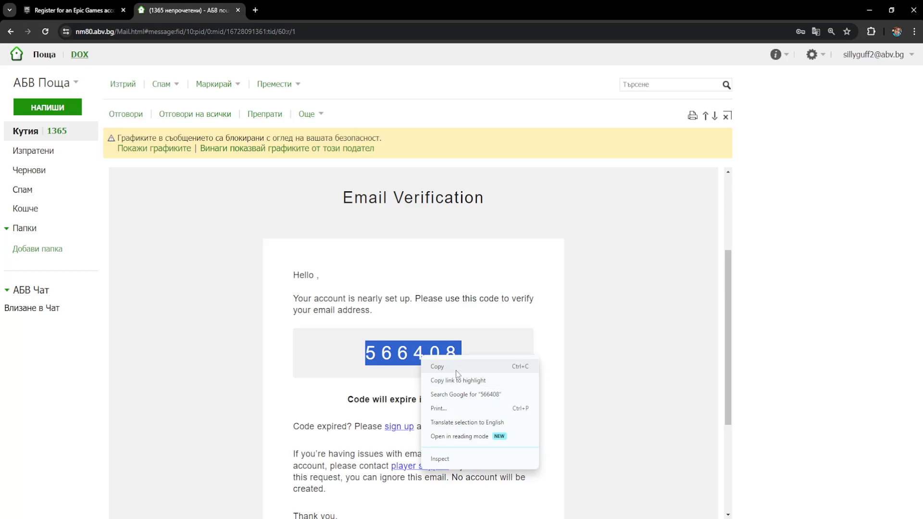
{"action": "left_click", "coordinate": [437, 366]}
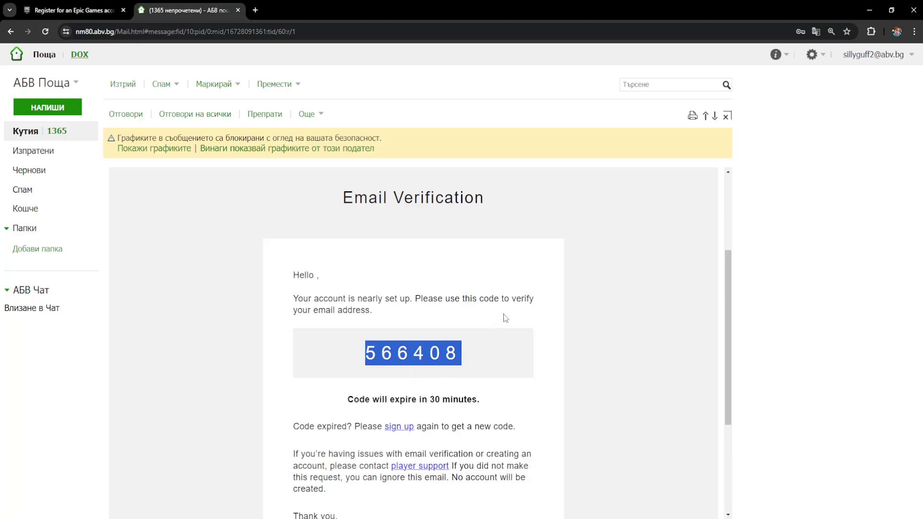
{"action": "left_click", "coordinate": [815, 31]}
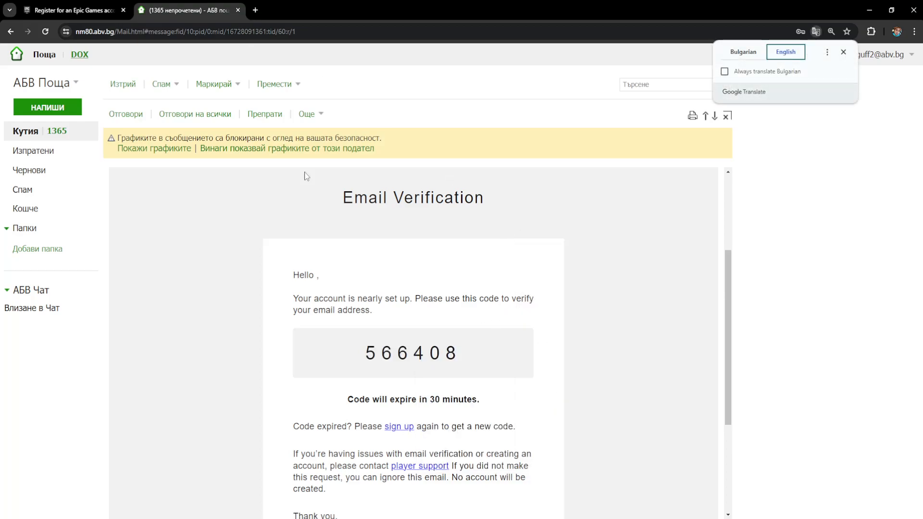
{"action": "right_click", "coordinate": [307, 177]}
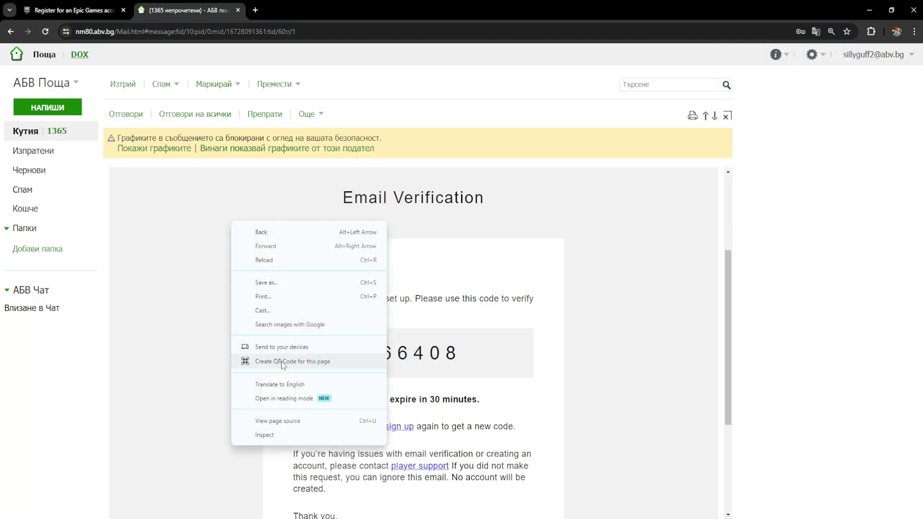
{"action": "left_click", "coordinate": [280, 384]}
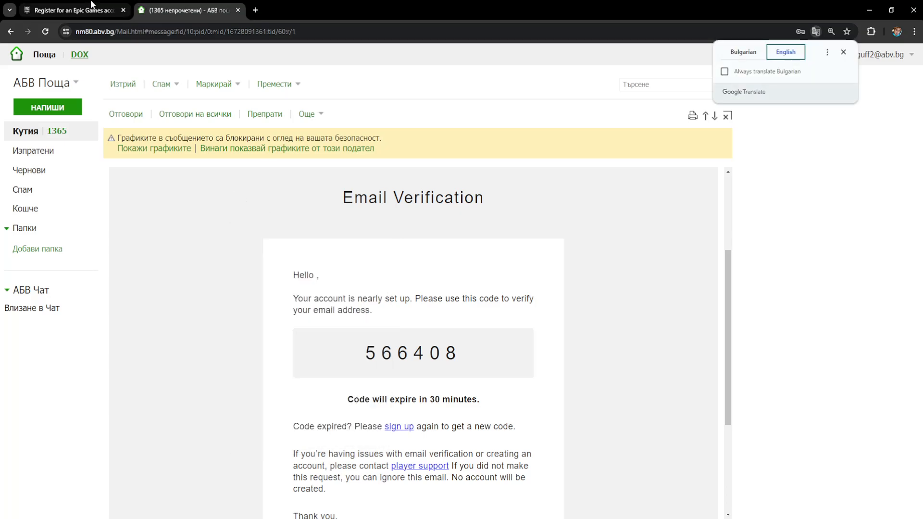
{"action": "left_click", "coordinate": [72, 10]}
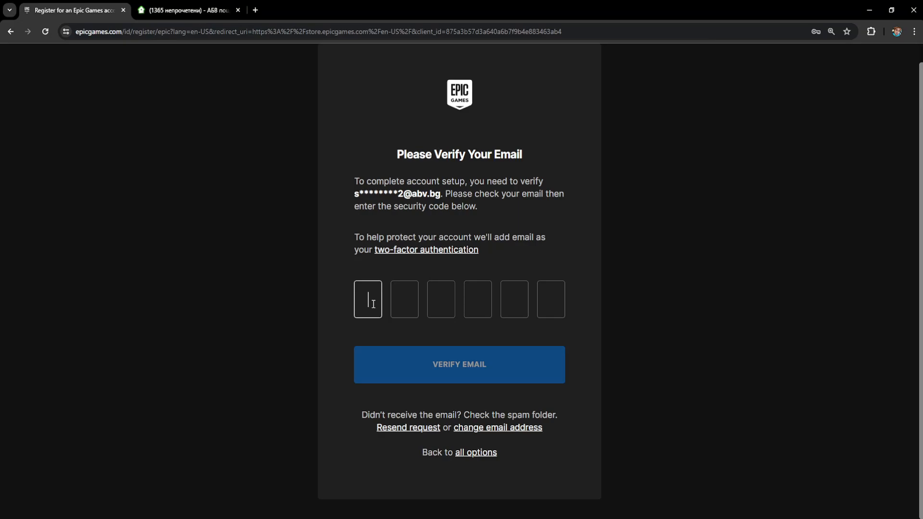
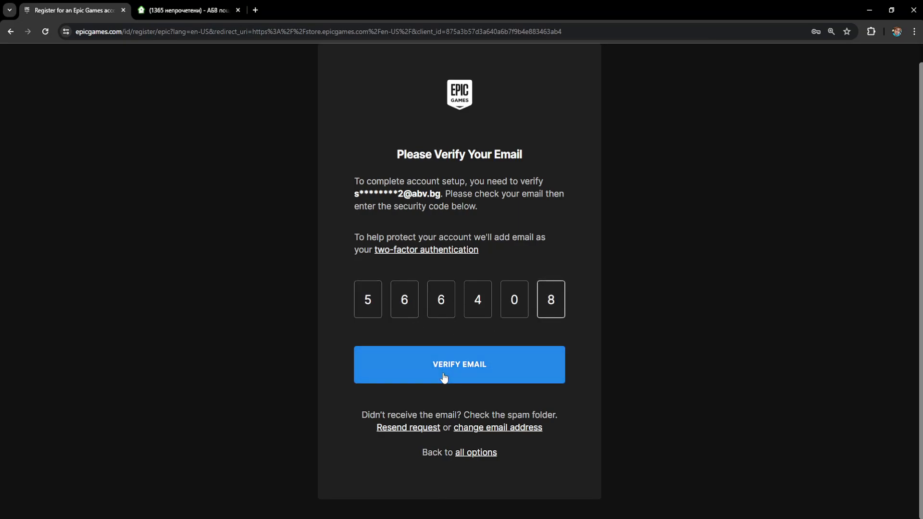
{"action": "left_click", "coordinate": [459, 364]}
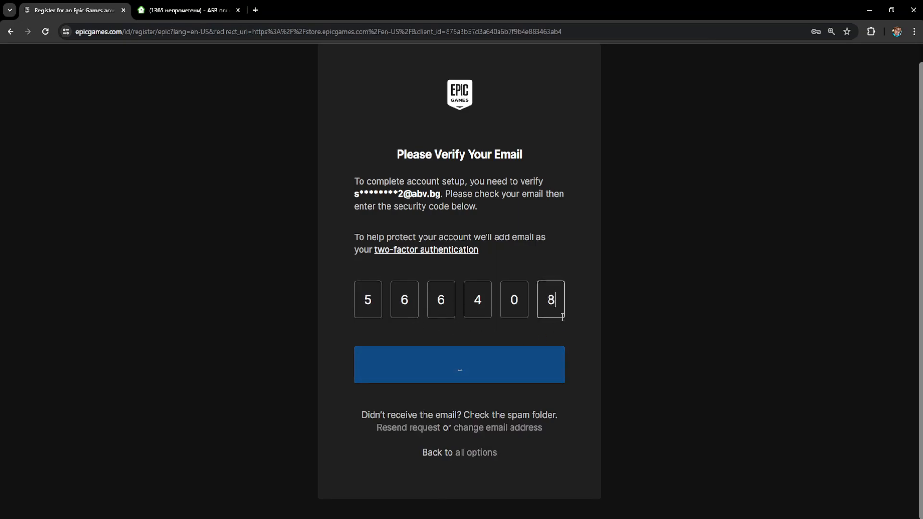
{"action": "left_click", "coordinate": [459, 364]}
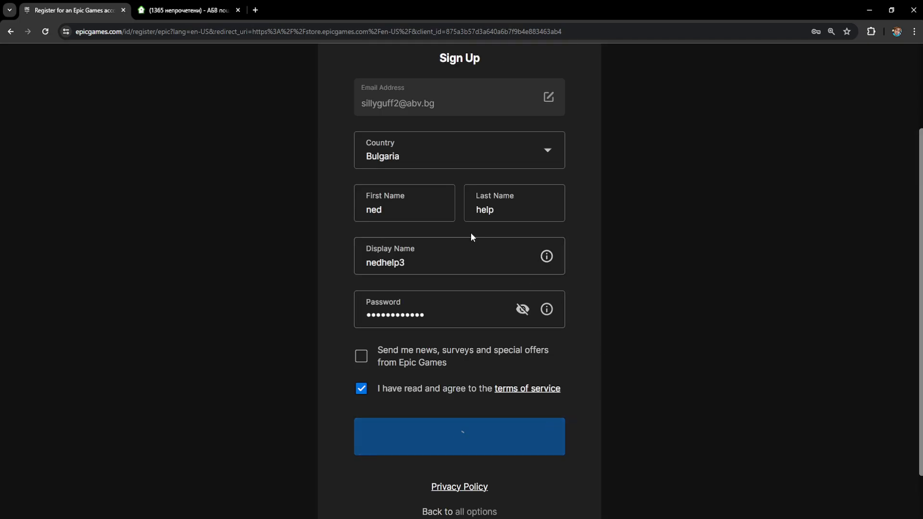
Complete account registration and close the ABV mail tab.
{"action": "left_click", "coordinate": [459, 436]}
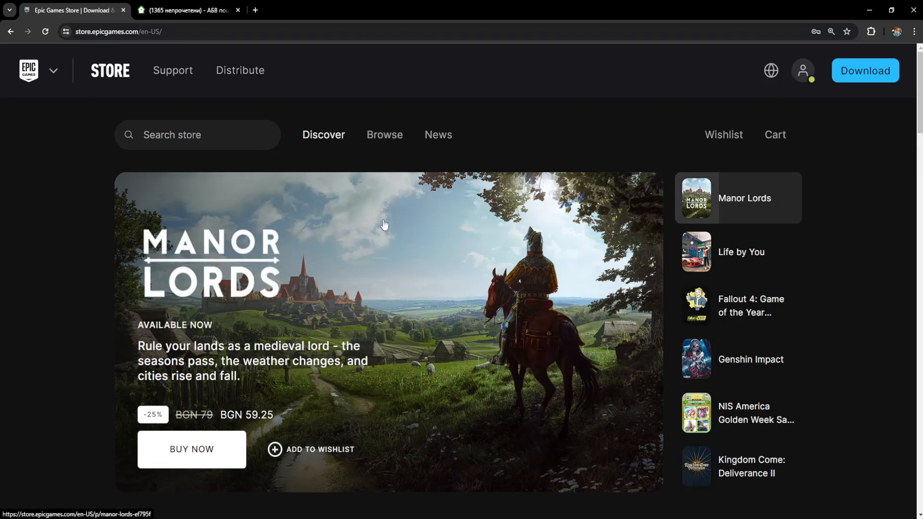
{"action": "left_click", "coordinate": [242, 10]}
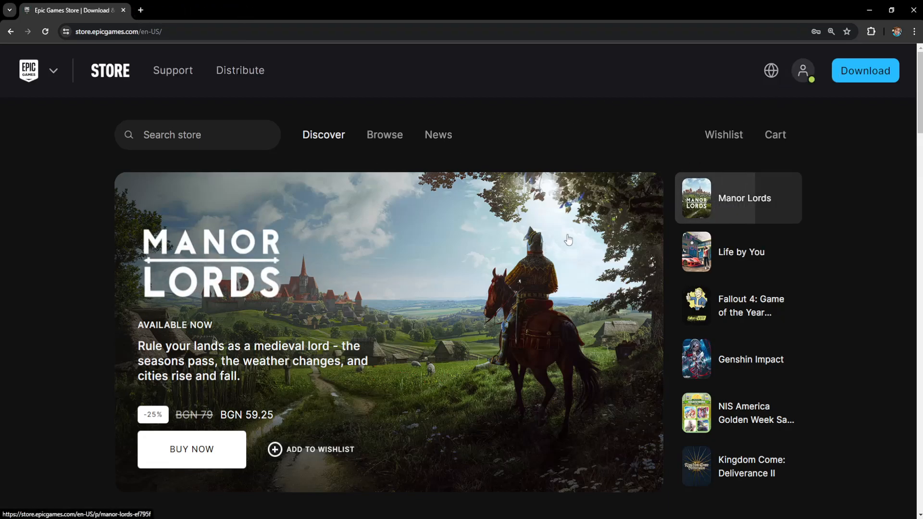
Go to the new account's Account Settings page and scroll through its personal details.
{"action": "left_click", "coordinate": [802, 71]}
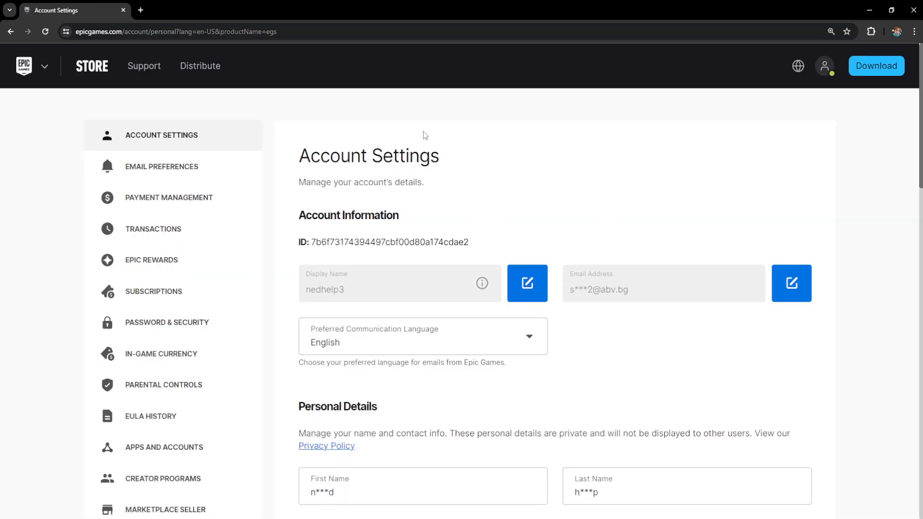
{"action": "mouse_move", "coordinate": [481, 165]}
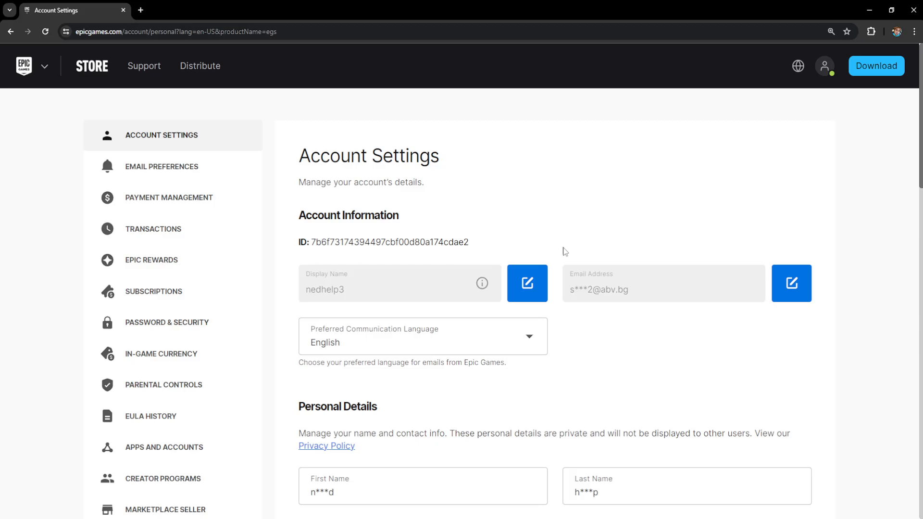
{"action": "mouse_move", "coordinate": [584, 288]}
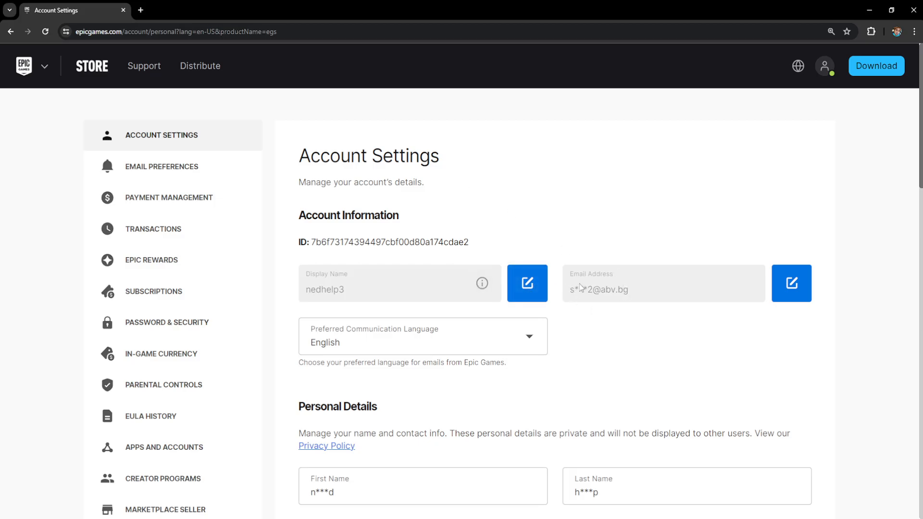
{"action": "scroll", "scroll_direction": "down", "scroll_amount": 3}
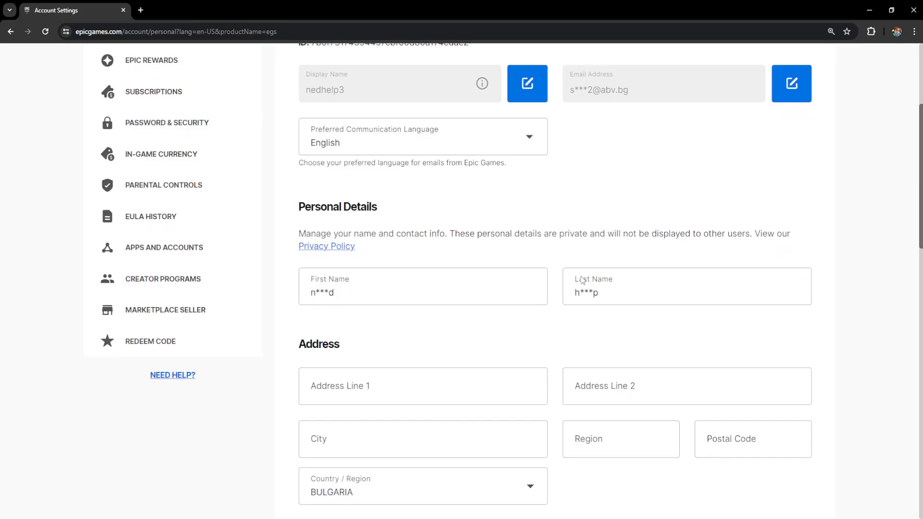